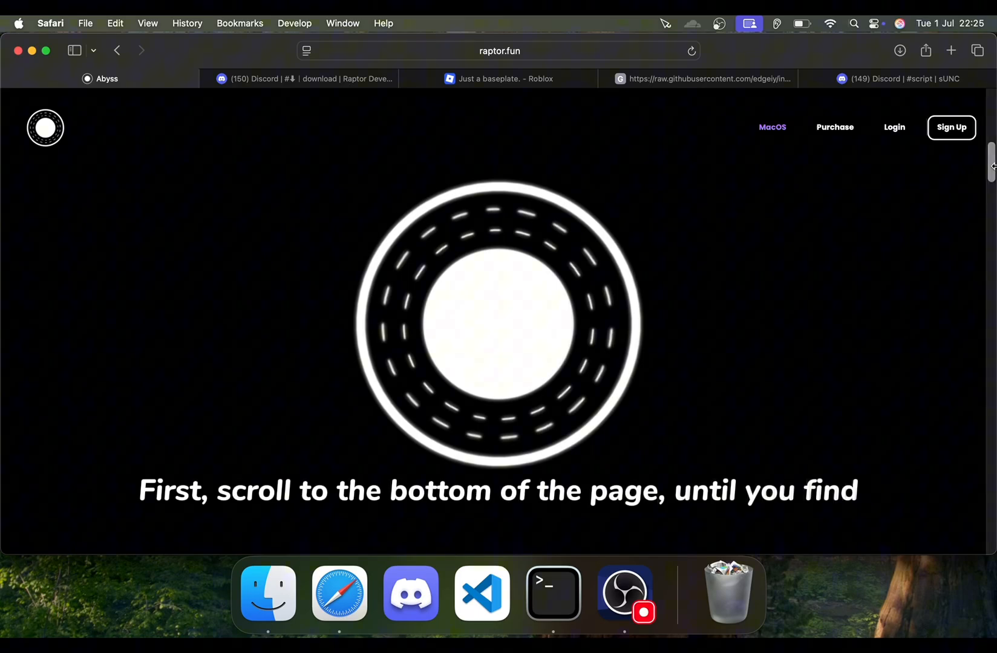
# Step: Copy the admin variant of the MacSploit install command from the Install Today section
pyautogui.scroll(-3)
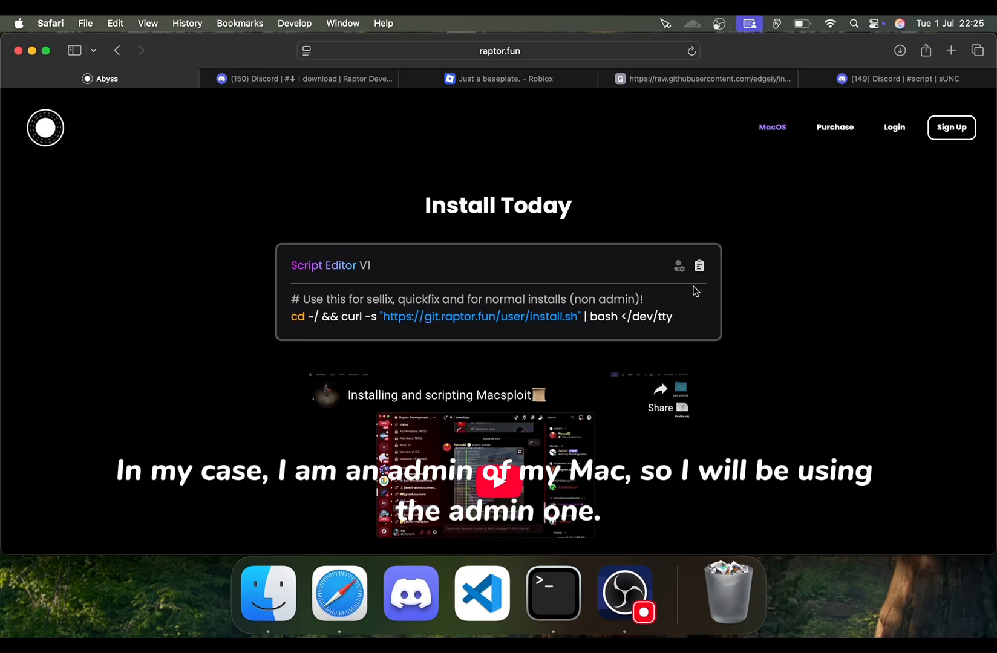
pyautogui.click(699, 266)
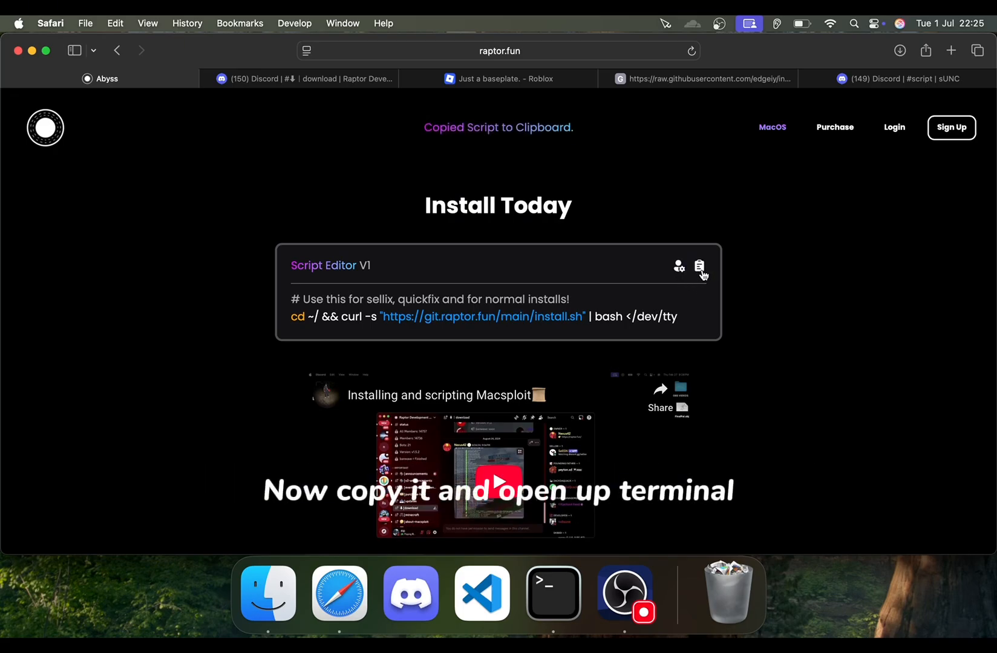
pyautogui.click(554, 593)
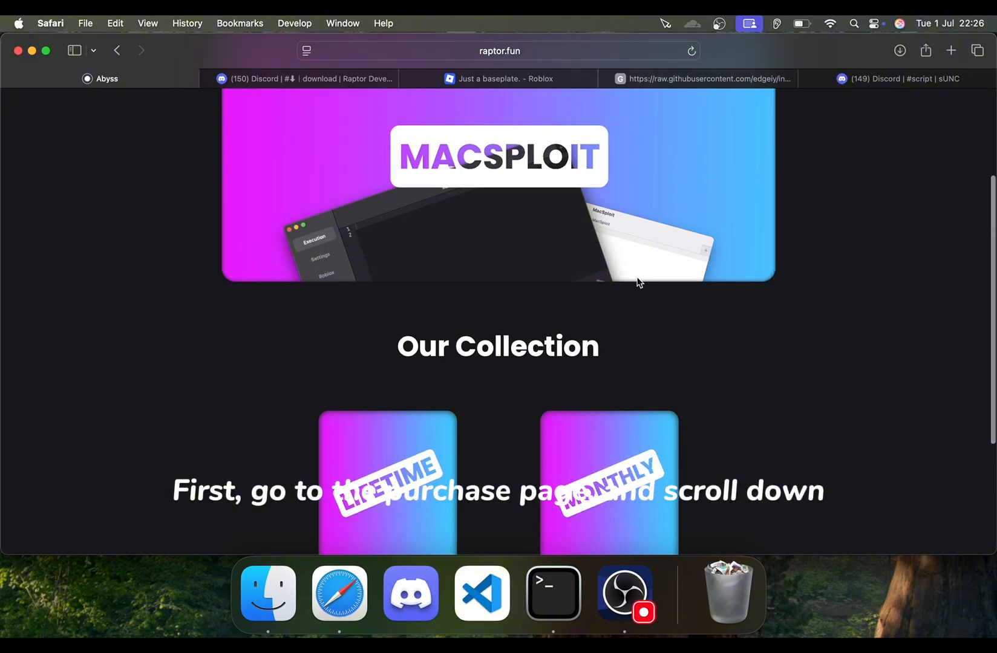
# Step: Choose the MacSploit Lifetime plan and start its checkout
pyautogui.scroll(-3)
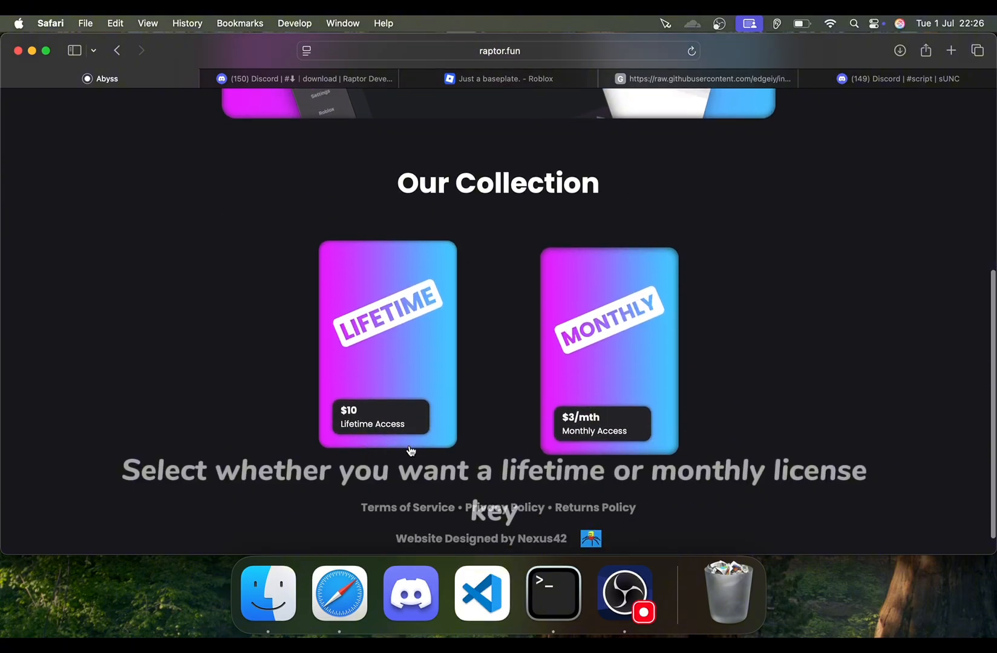
pyautogui.click(388, 342)
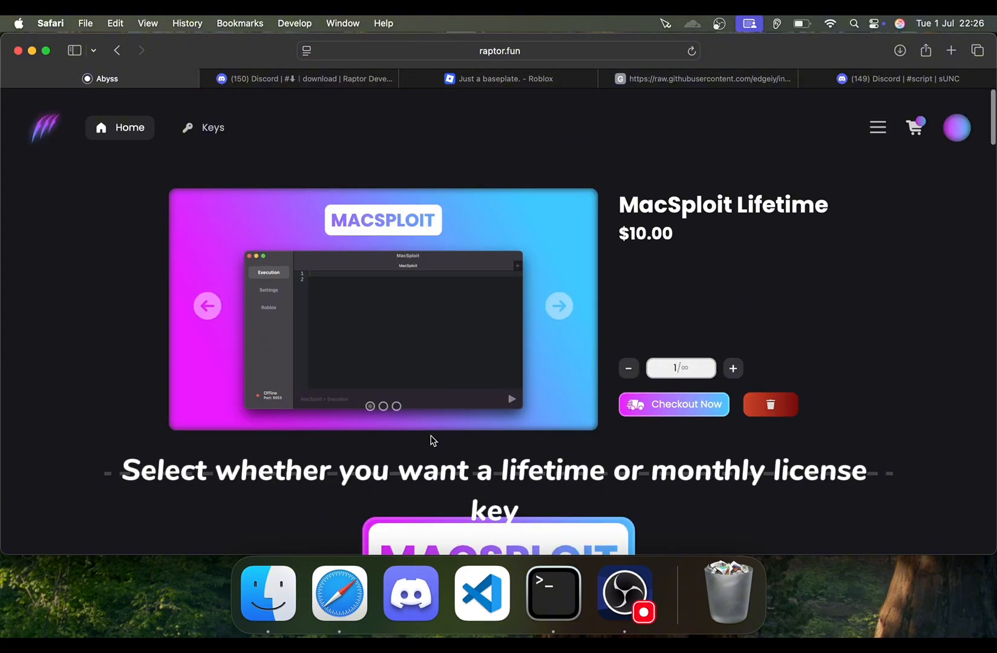
pyautogui.click(673, 404)
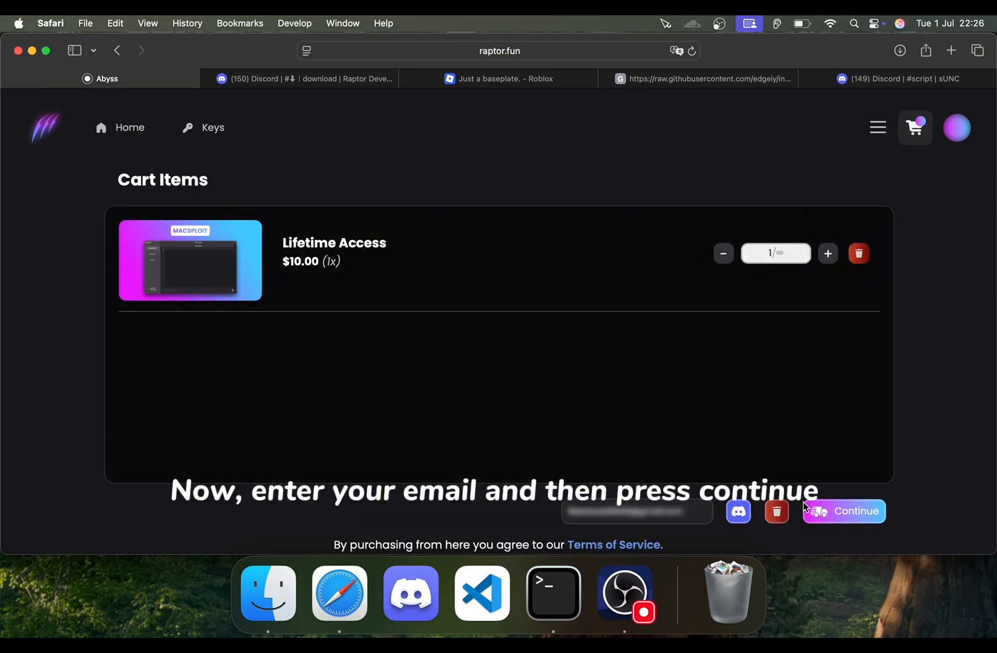
# Step: Continue past the email step and review the PayPal, Crypto and Robux payment options
pyautogui.click(856, 510)
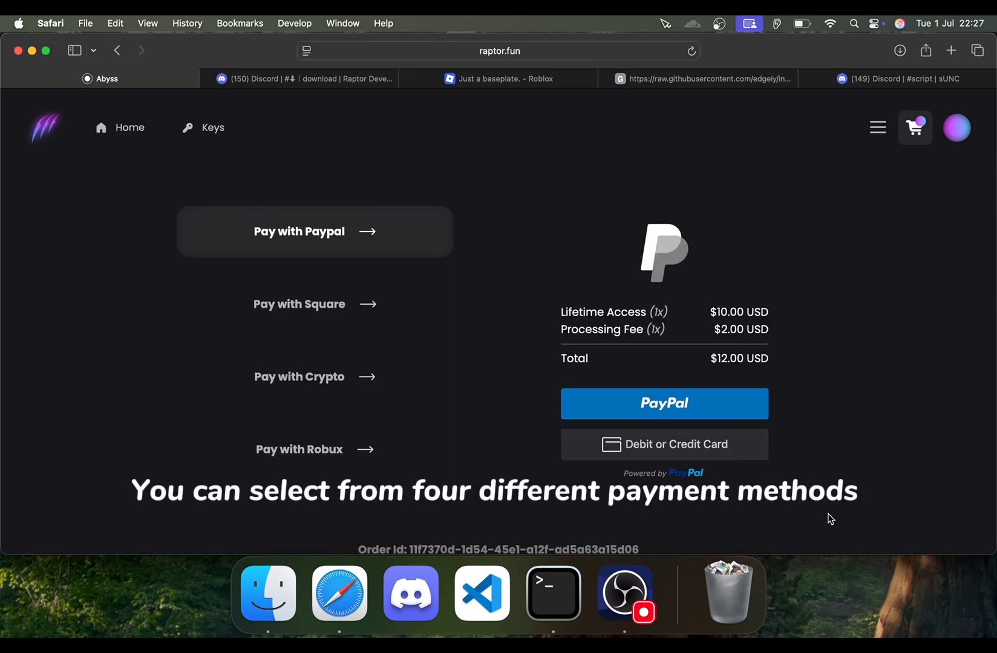
pyautogui.click(315, 376)
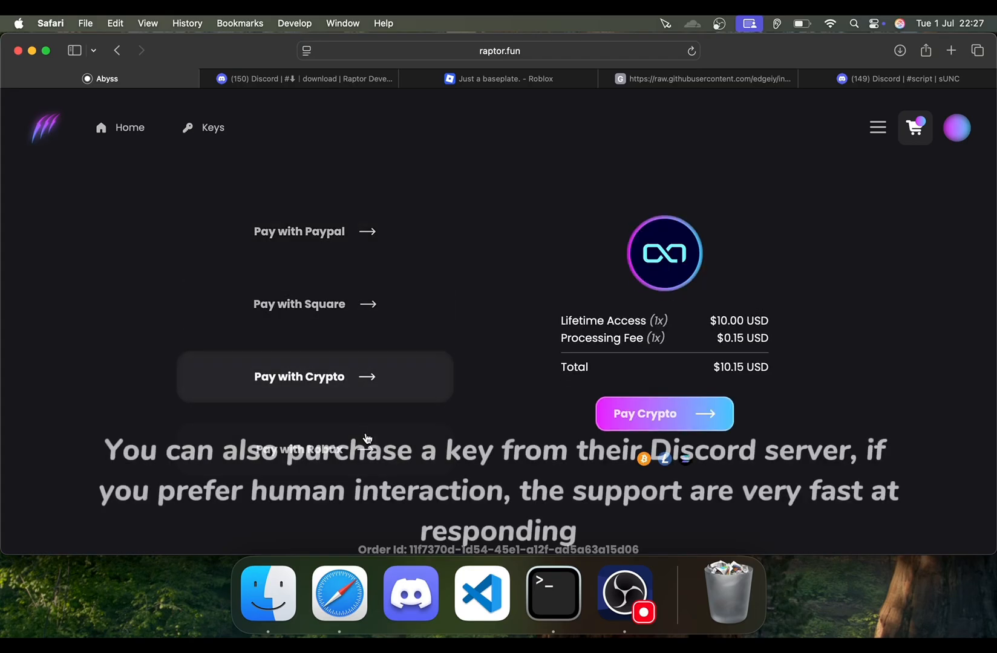
pyautogui.click(410, 594)
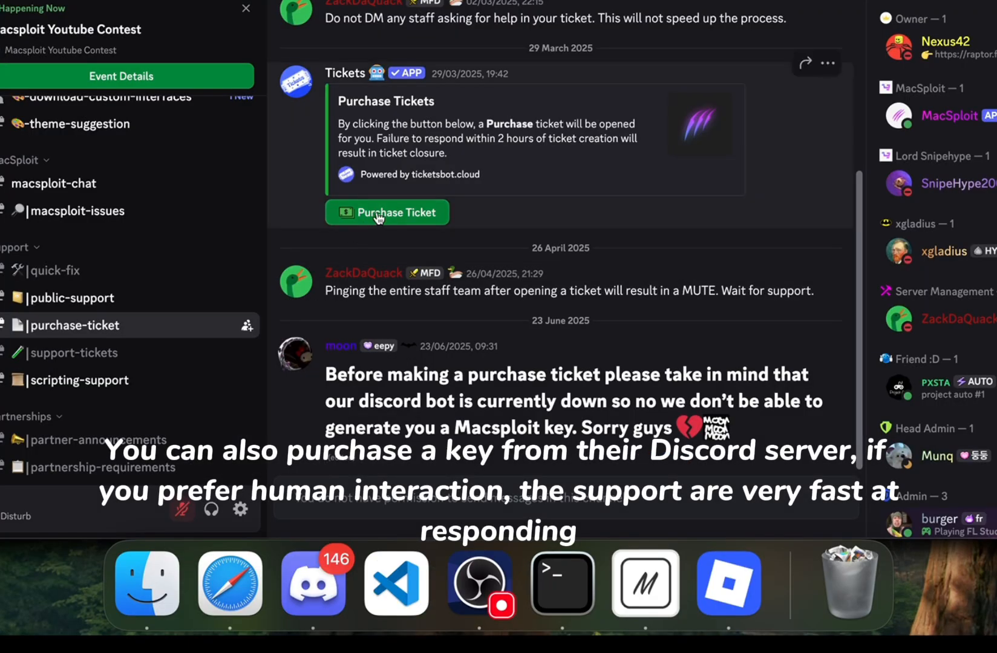
# Step: Start a purchase ticket for a key in Discord's #purchase-ticket channel
pyautogui.click(387, 211)
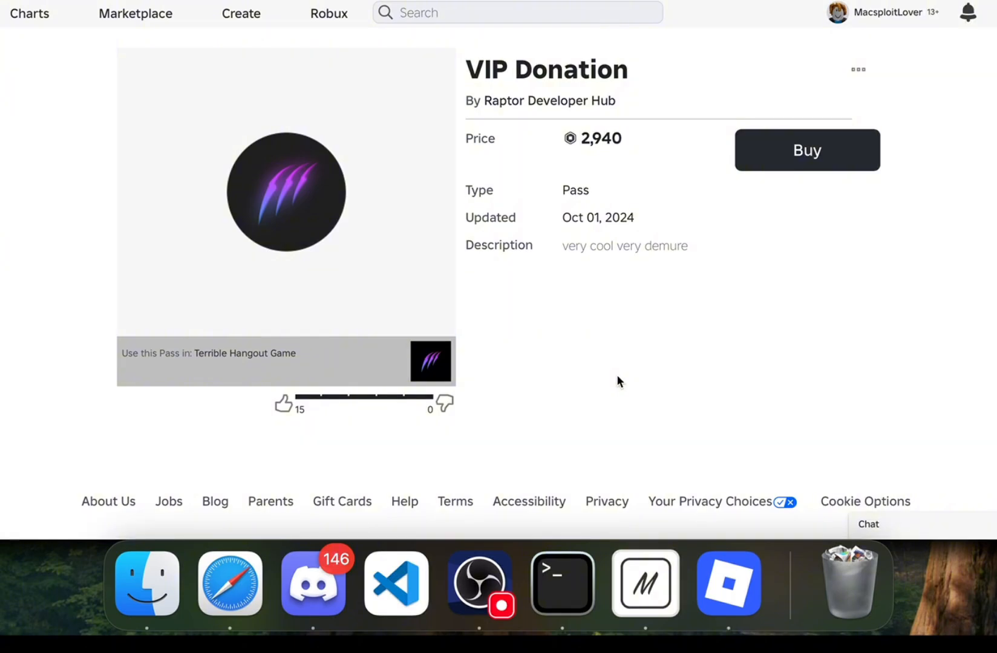
pyautogui.moveTo(594, 306)
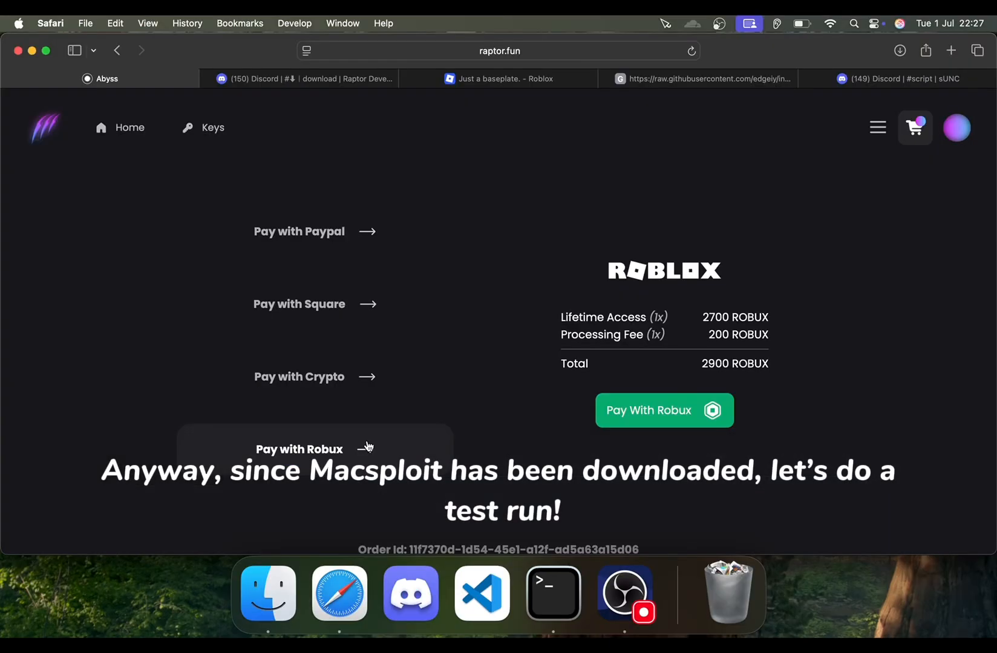
# Step: Launch the Just a baseplate experience and bring up MacSploit with the developer console
pyautogui.click(505, 79)
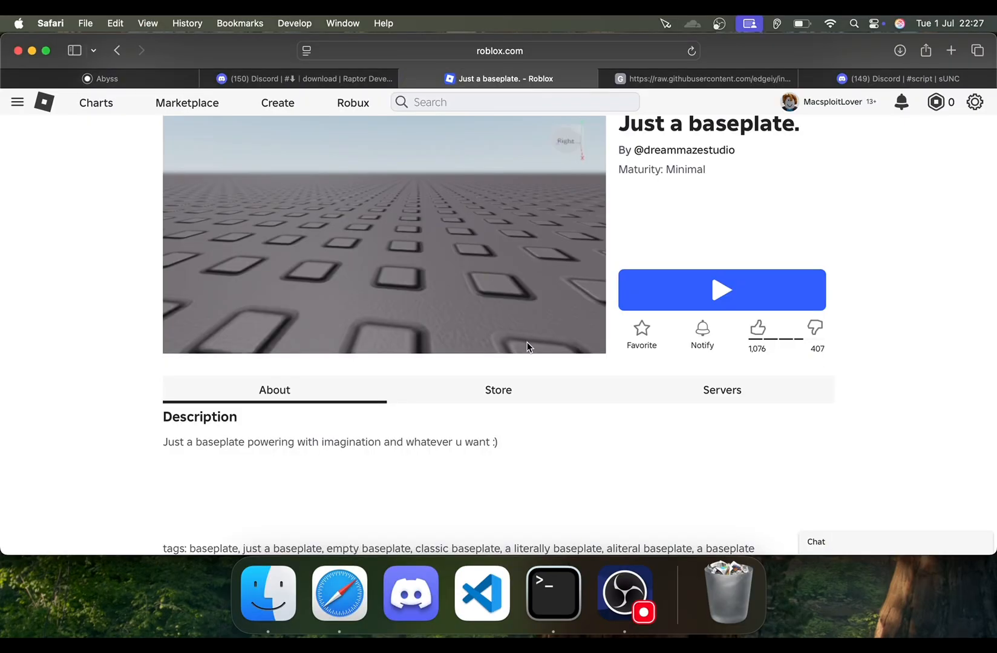
pyautogui.click(721, 289)
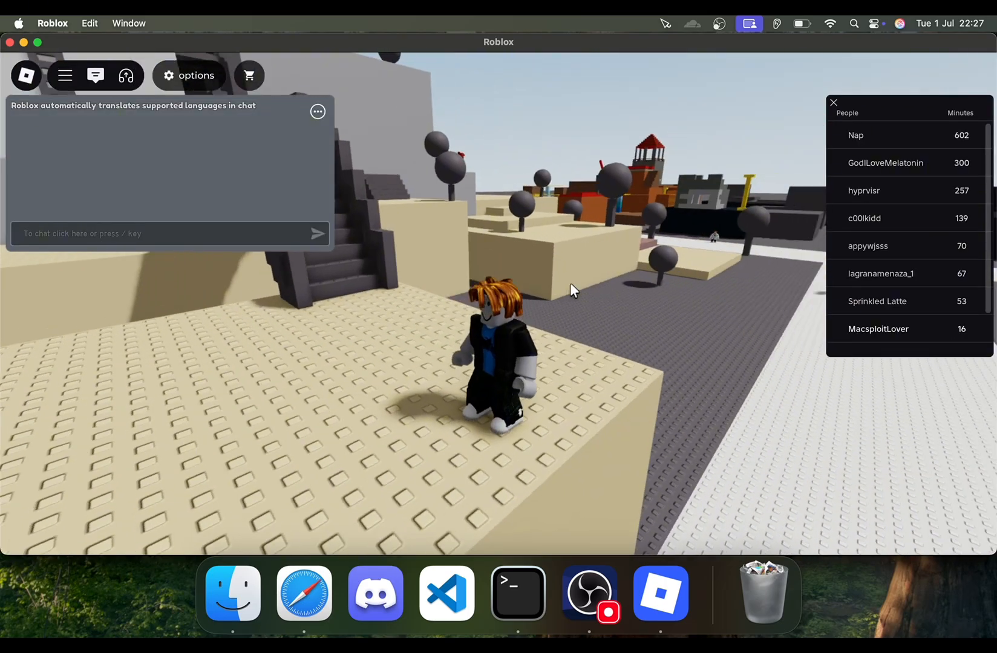
pyautogui.click(834, 101)
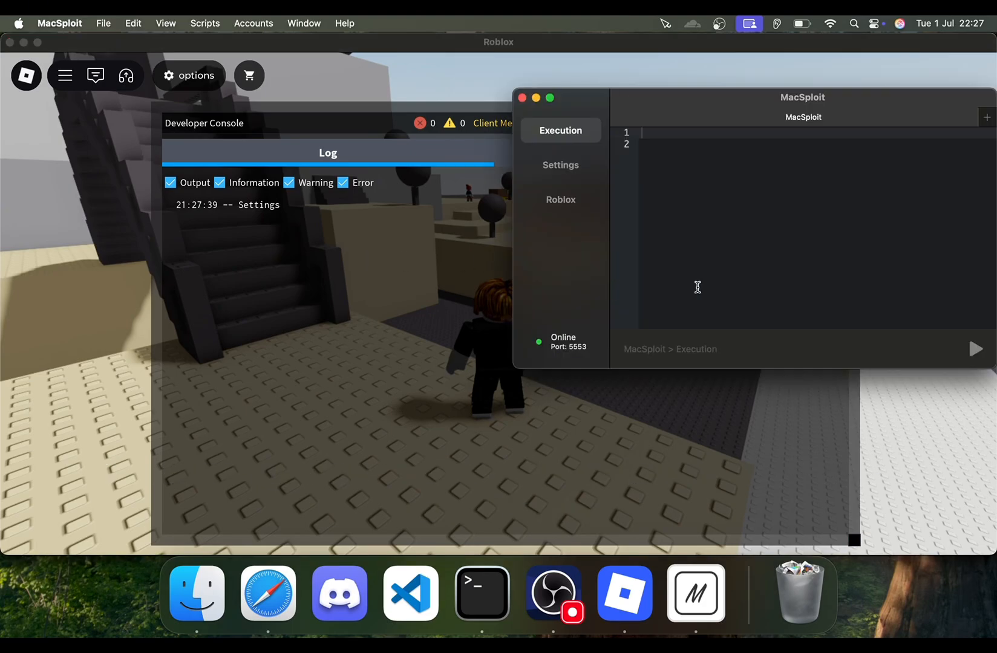
# Step: Review MacSploit's settings, then run print("hi") so it logs in the developer console
pyautogui.click(560, 164)
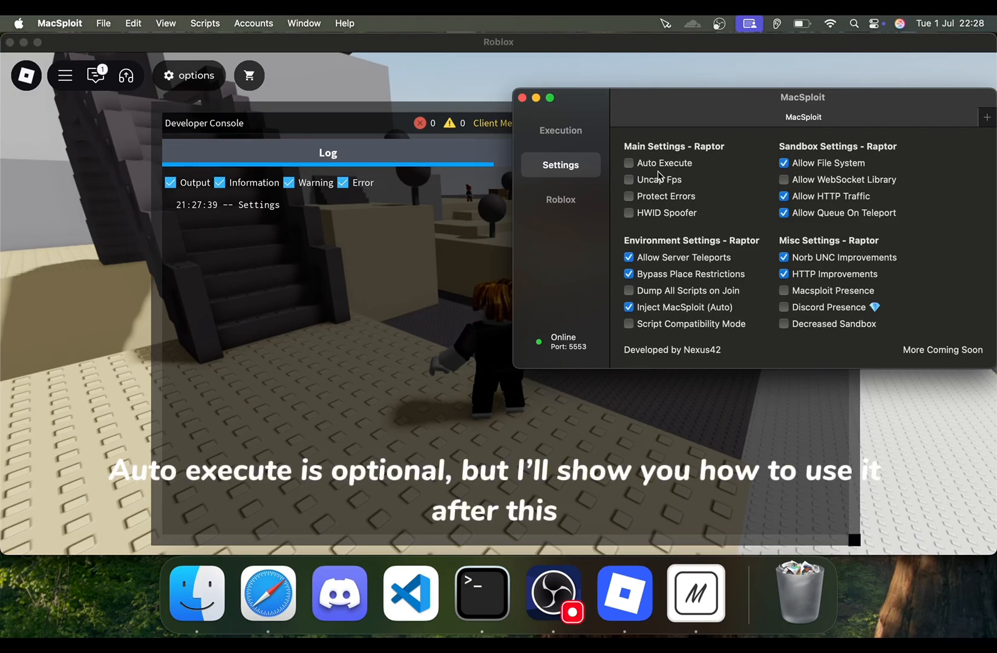
pyautogui.click(560, 131)
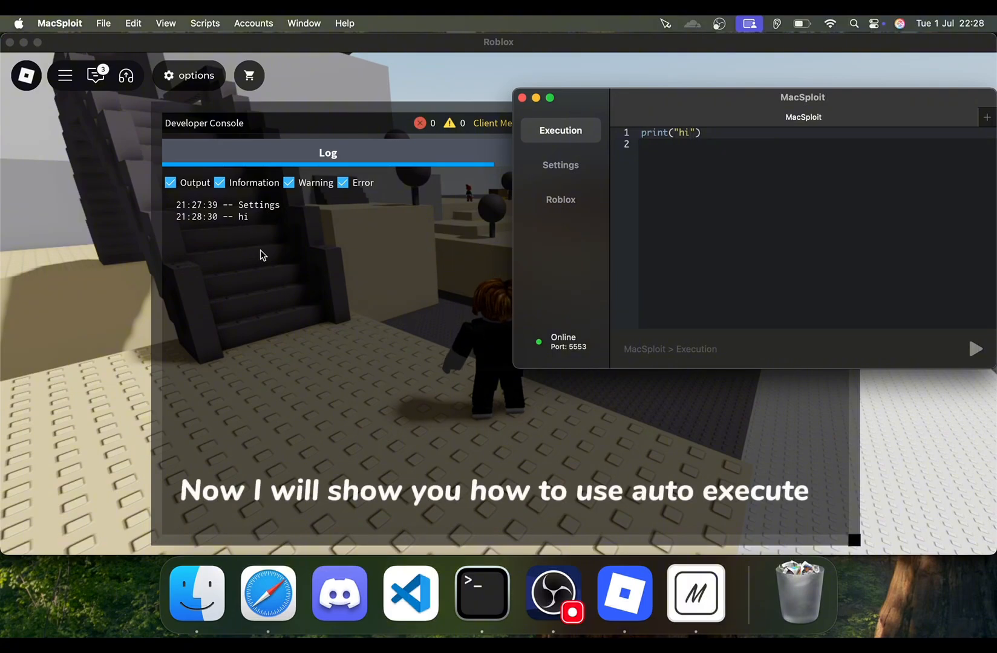
# Step: Launch TextEdit via Spotlight and browse to Documents > Macsploit Automatic Execution
pyautogui.click(560, 164)
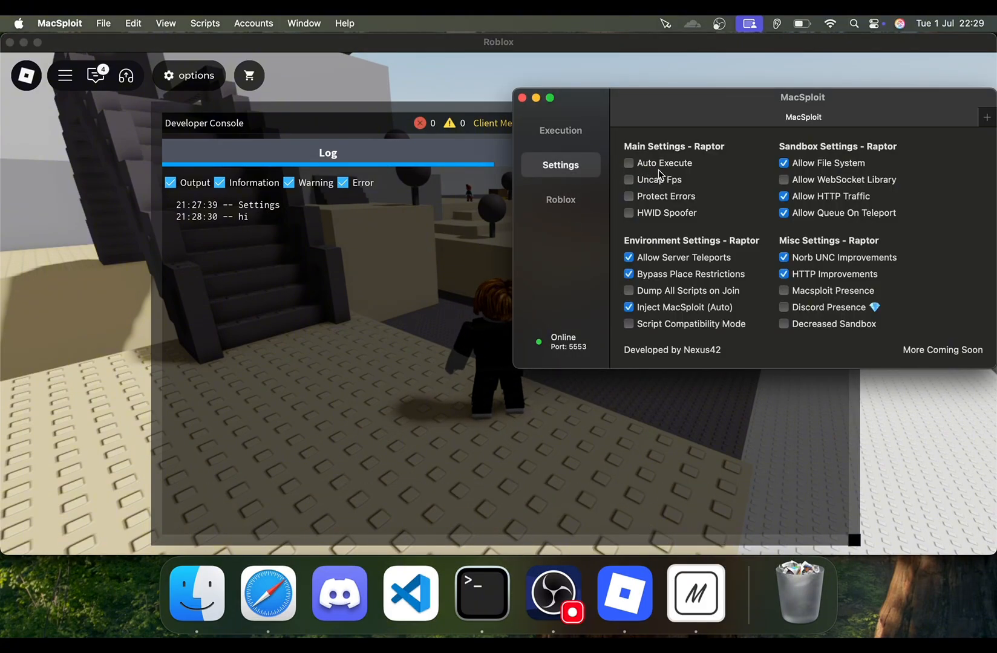
pyautogui.write('text')
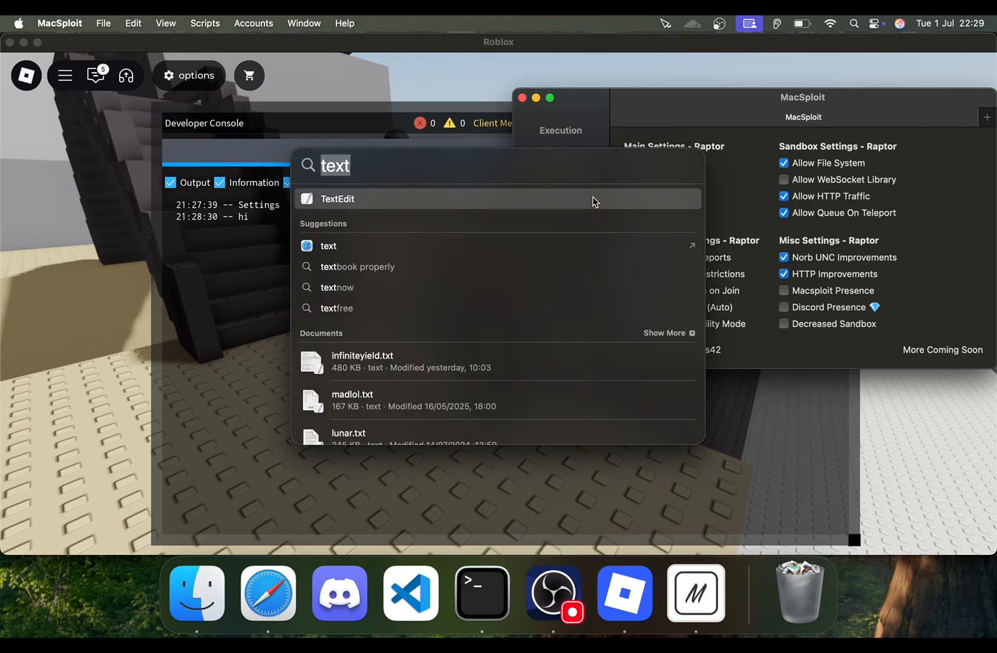
pyautogui.click(336, 198)
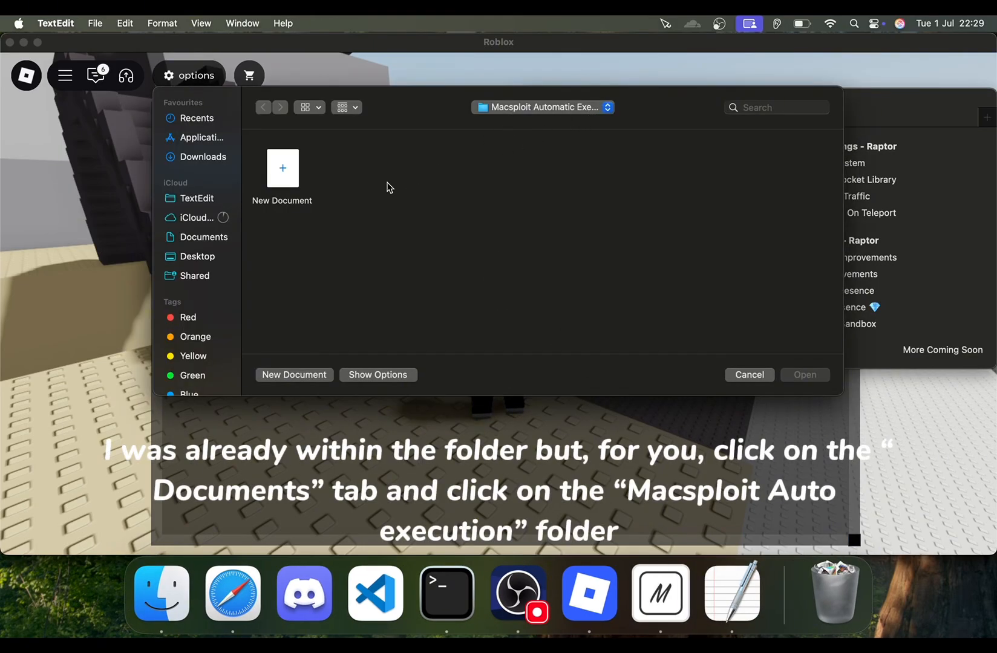
pyautogui.click(203, 238)
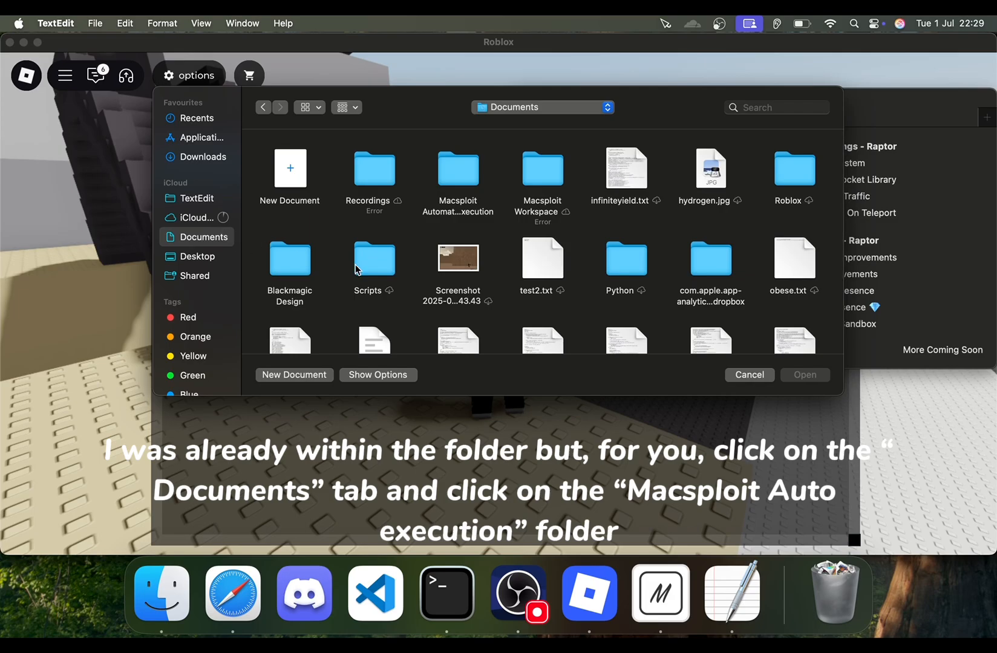
pyautogui.moveTo(450, 208)
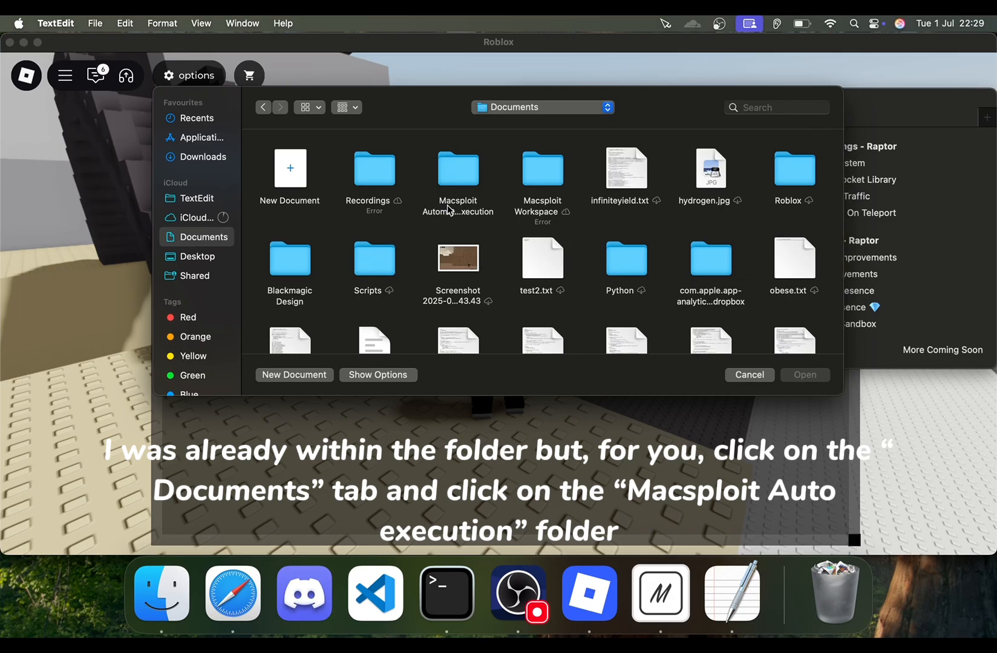
pyautogui.doubleClick(458, 168)
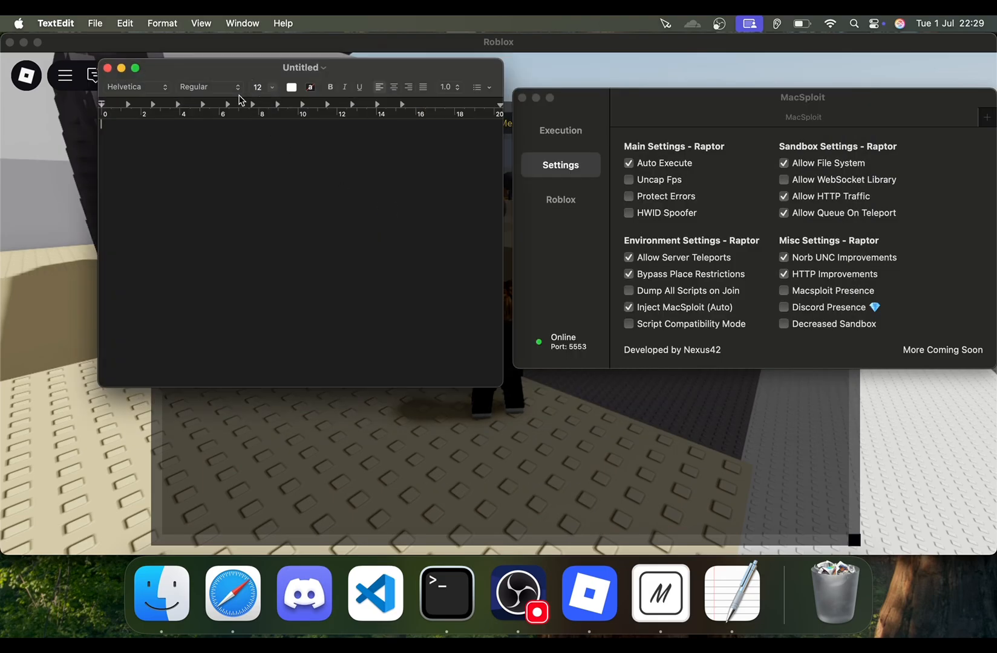
# Step: Make the new document plain text and save the pasted script as infiniteyields
pyautogui.click(162, 23)
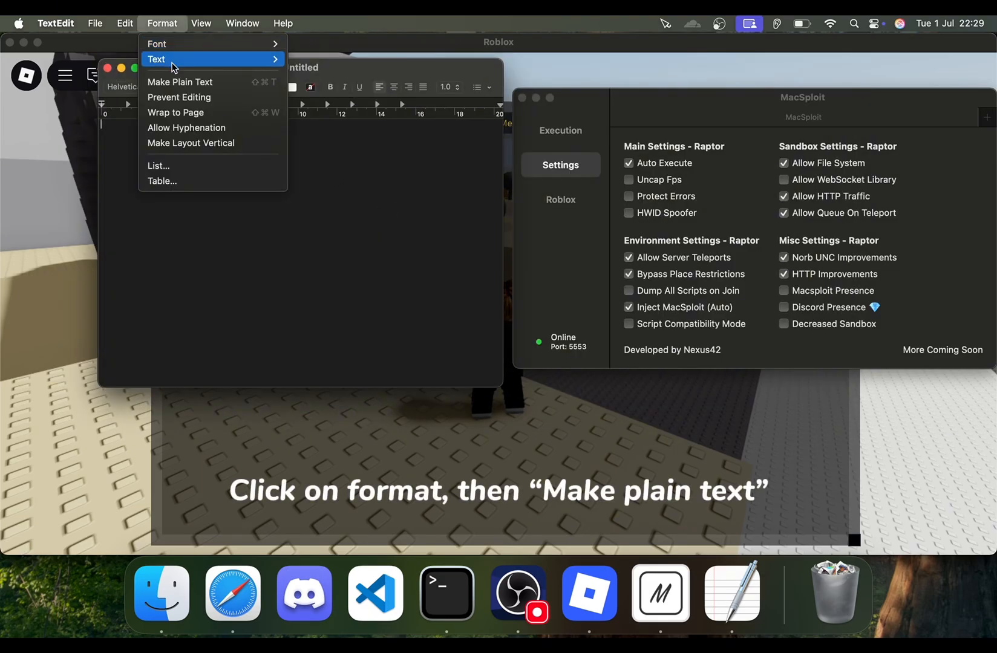
pyautogui.click(179, 81)
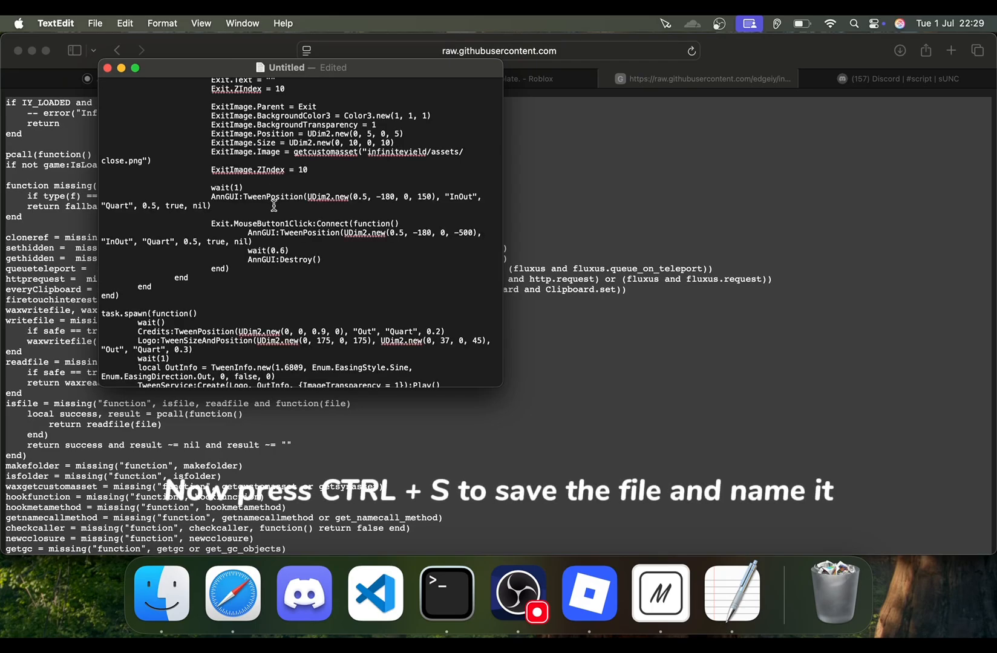
pyautogui.press('cmd+s')
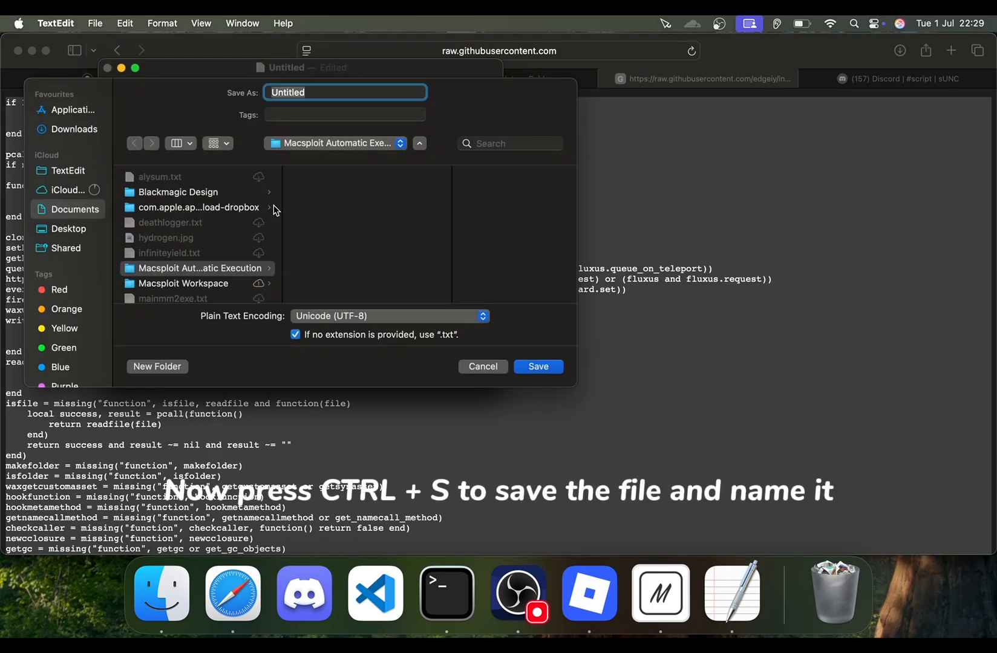
pyautogui.write('infiniteyields')
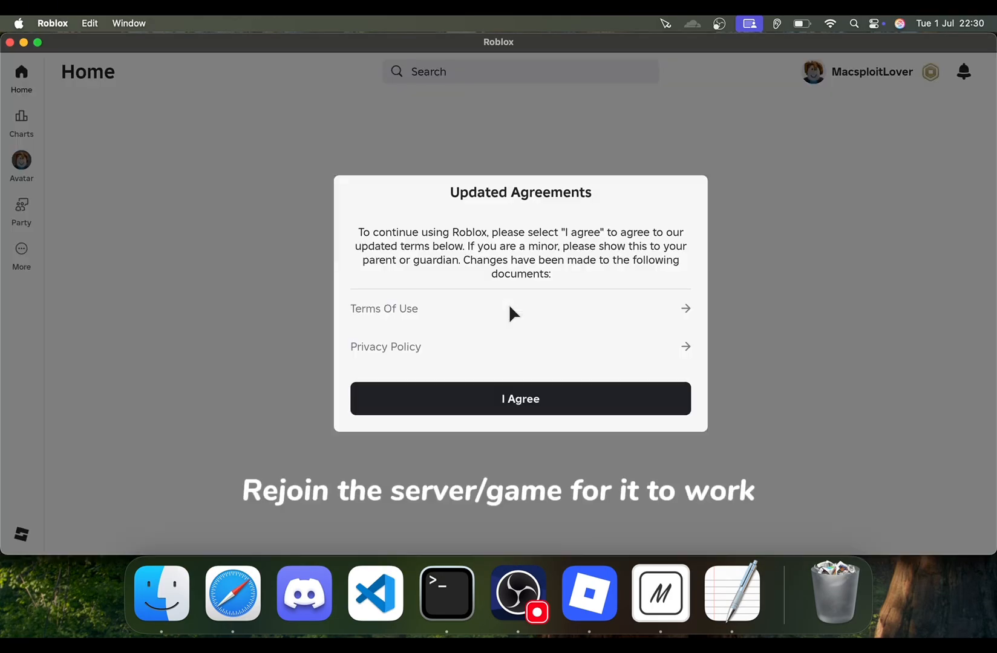
# Step: Accept the updated agreements and rejoin so Infinite Yield FE auto-executes
pyautogui.click(520, 398)
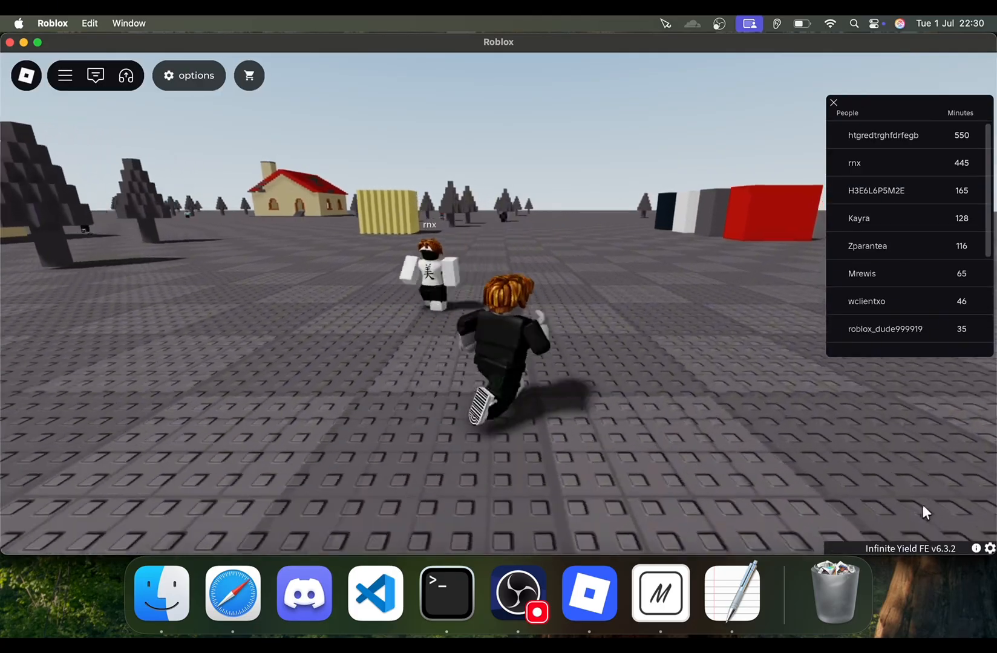
pyautogui.click(833, 102)
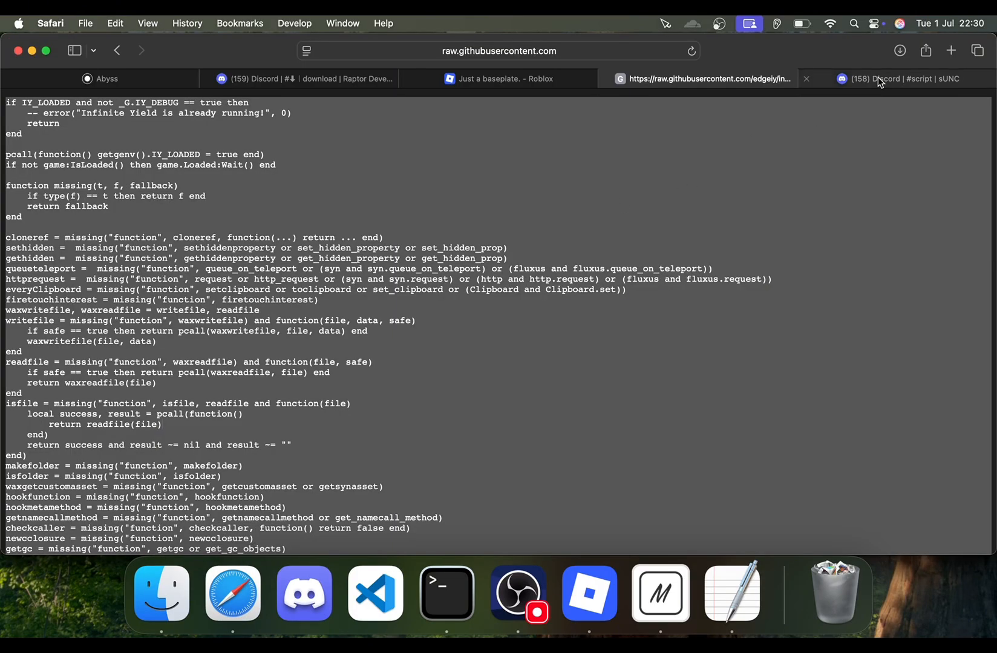
# Step: Show the sUNC #script channel with the loadstring test script
pyautogui.click(883, 79)
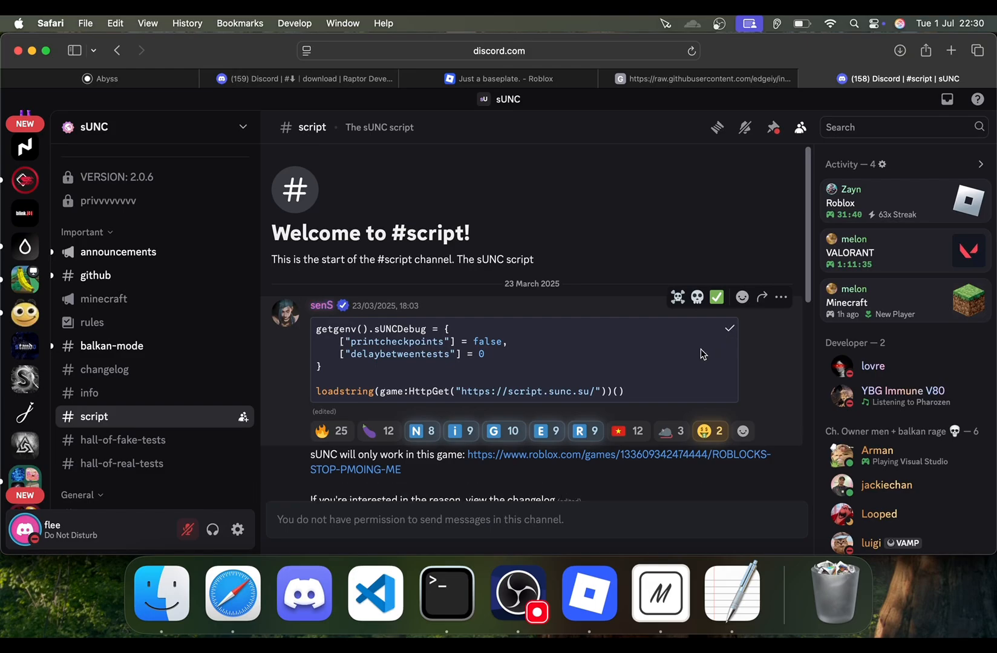
pyautogui.moveTo(619, 371)
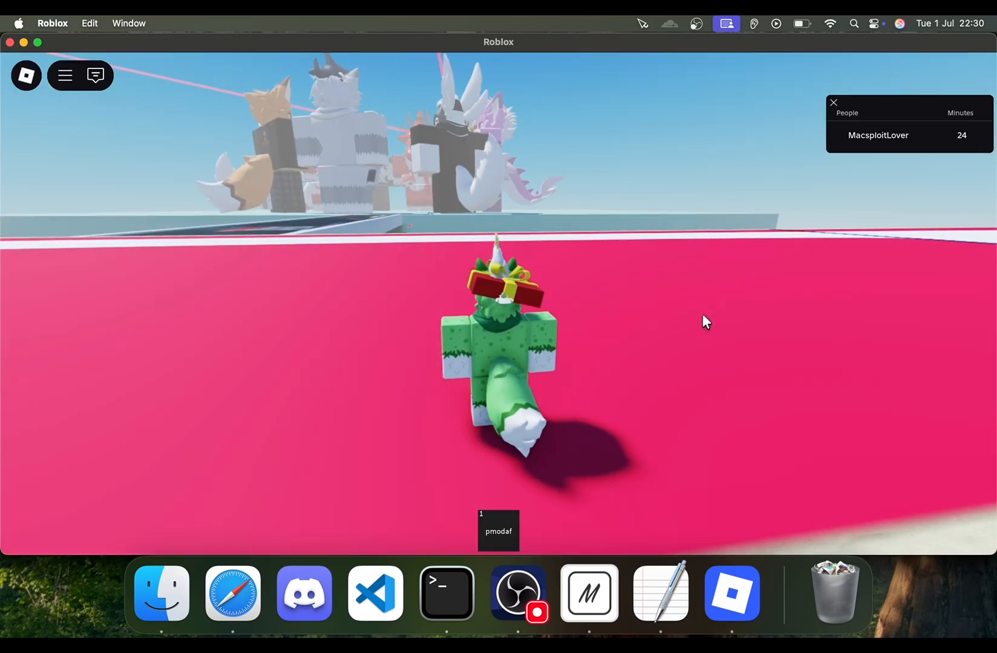
# Step: Run the sUNC loadstring from MacSploit so the 98% results page appears
pyautogui.click(589, 594)
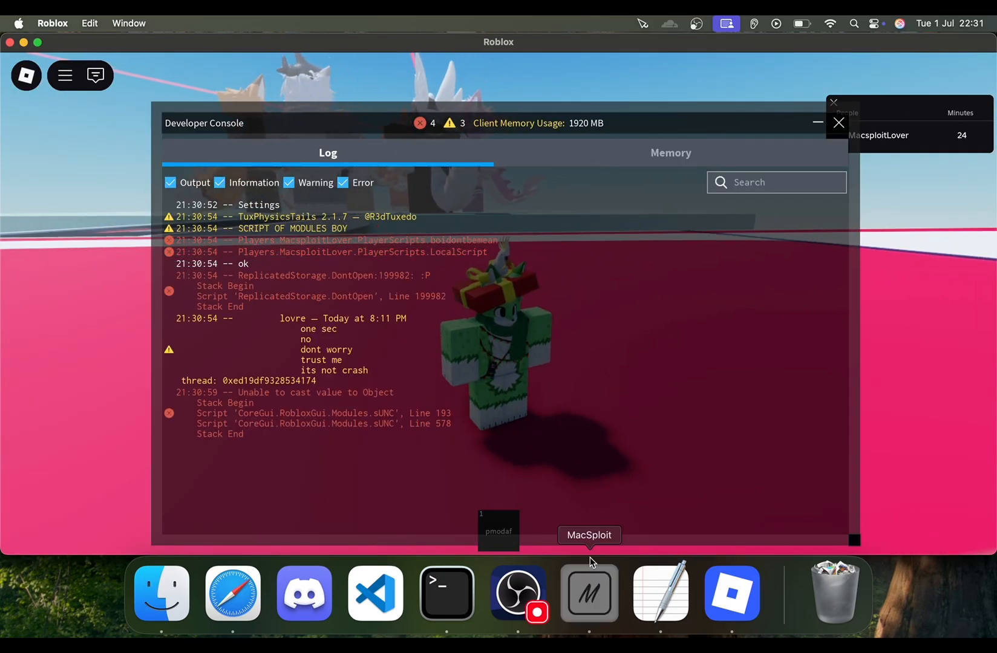
pyautogui.click(589, 594)
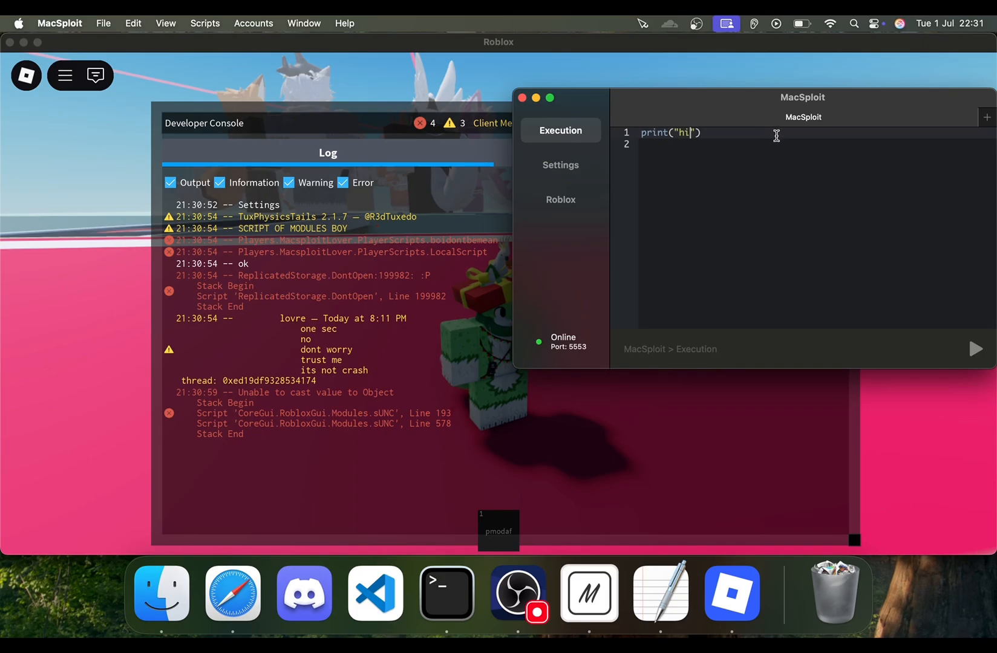
pyautogui.click(987, 117)
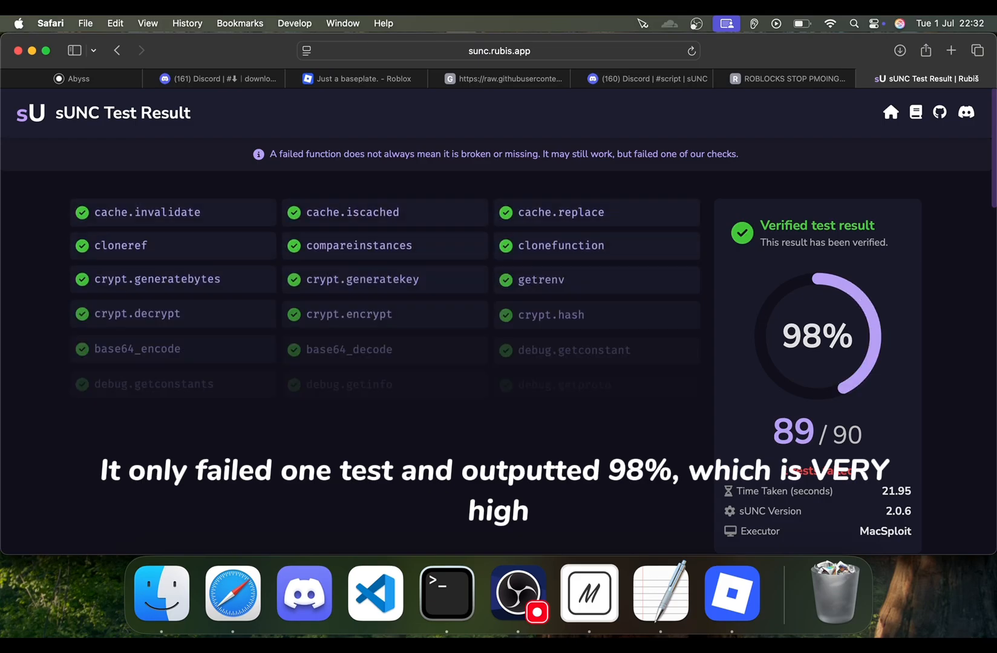
pyautogui.scroll(-3)
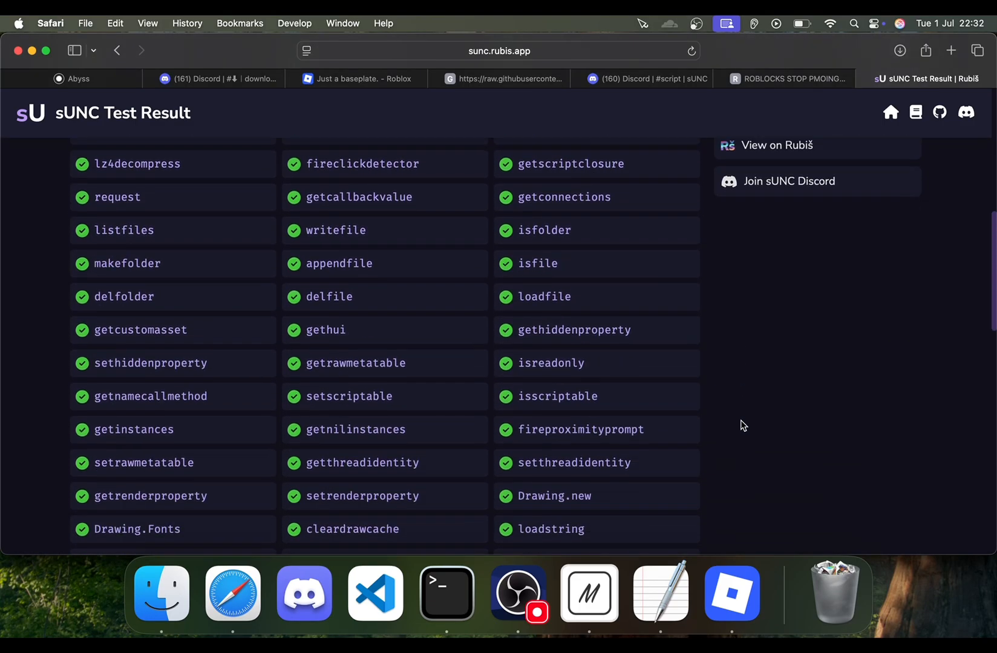
pyautogui.scroll(-3)
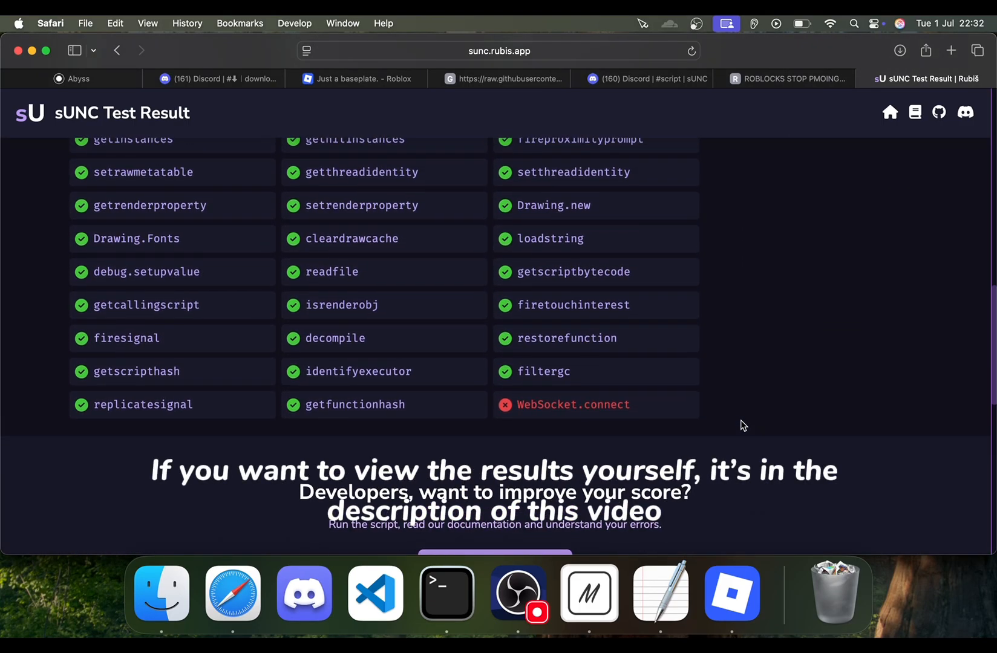